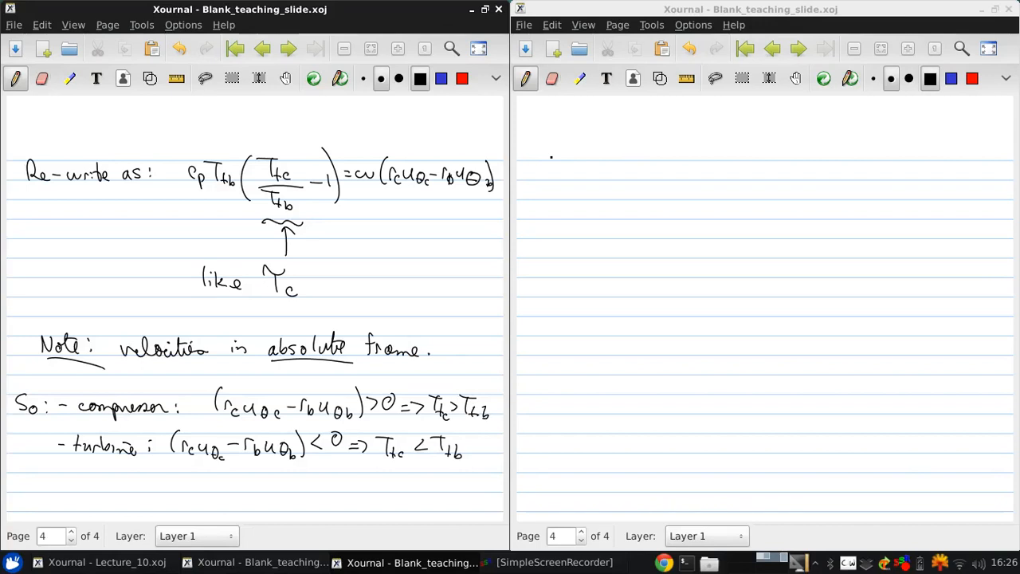
# Step: Write that real compressors and turbines are multi-stage, and define a stage as one rotor plus stator row
pyautogui.click(548, 173)
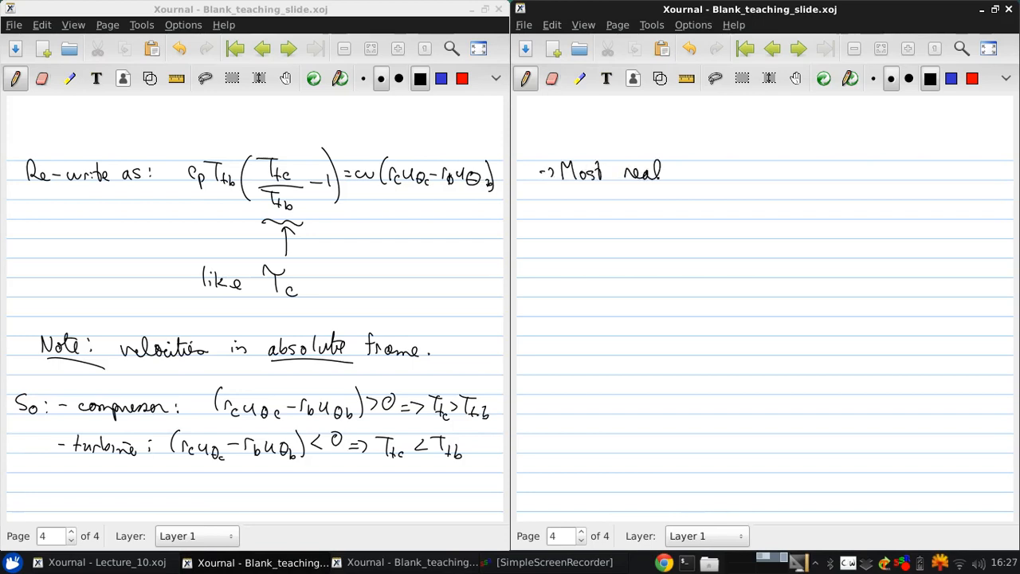
pyautogui.moveTo(674, 172); pyautogui.dragTo(718, 176)
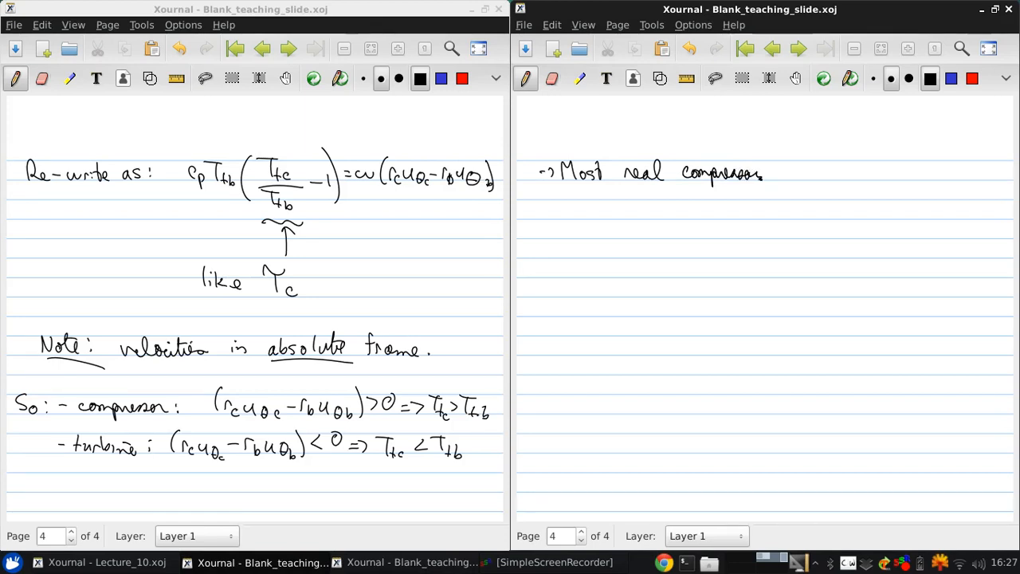
pyautogui.moveTo(777, 172); pyautogui.dragTo(817, 174)
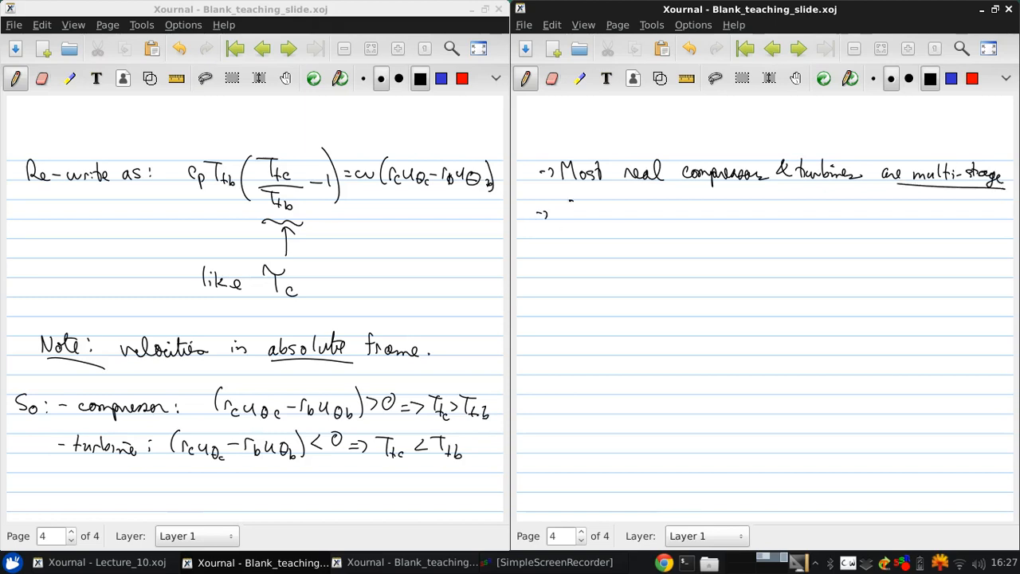
pyautogui.moveTo(566, 216); pyautogui.dragTo(618, 216)
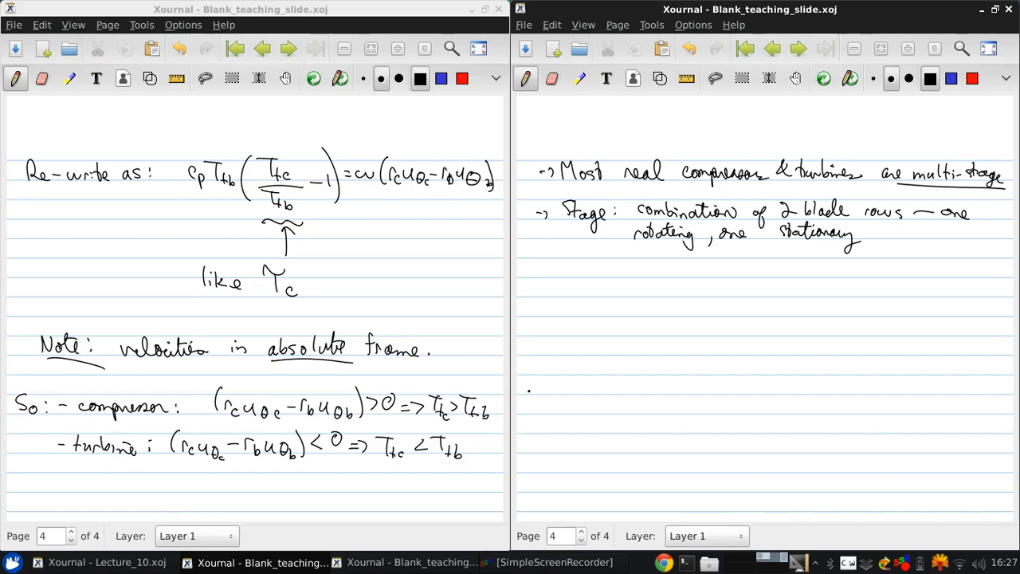
pyautogui.moveTo(530, 287); pyautogui.dragTo(574, 287)
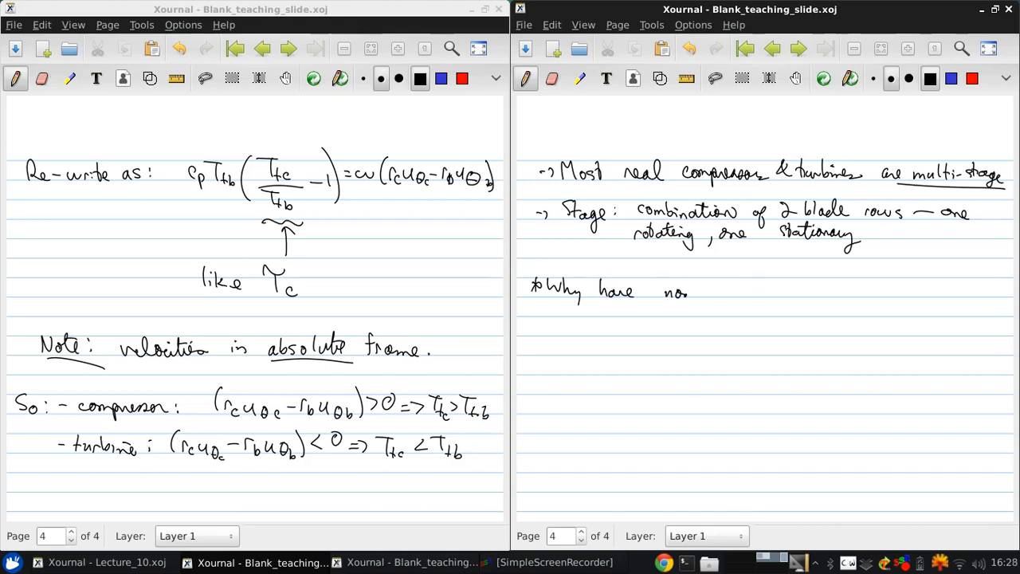
# Step: Finish the question on why non-rotating blade rows exist and draw an answer arrow
pyautogui.moveTo(689, 289); pyautogui.dragTo(758, 289)
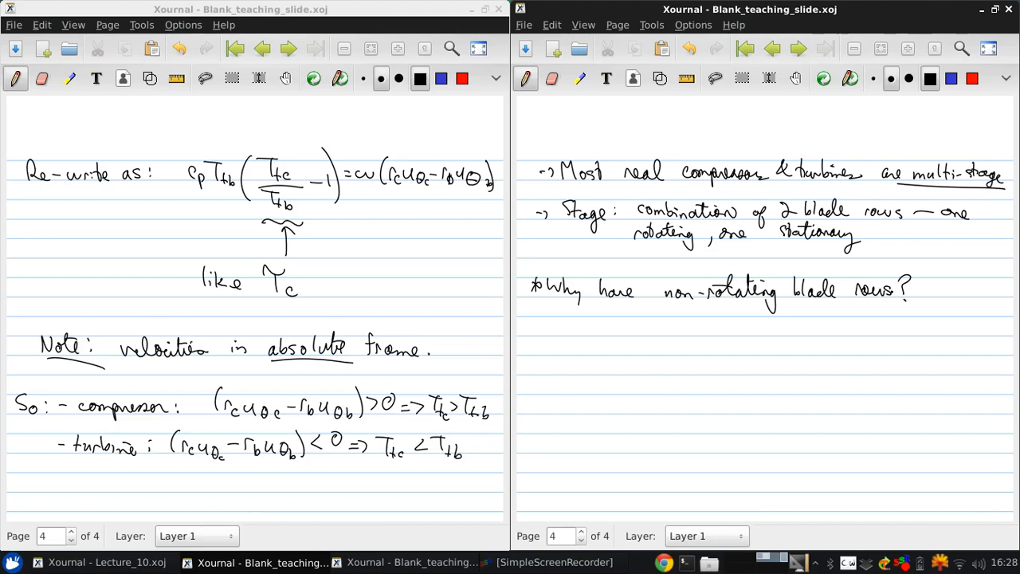
pyautogui.moveTo(550, 319); pyautogui.dragTo(570, 333)
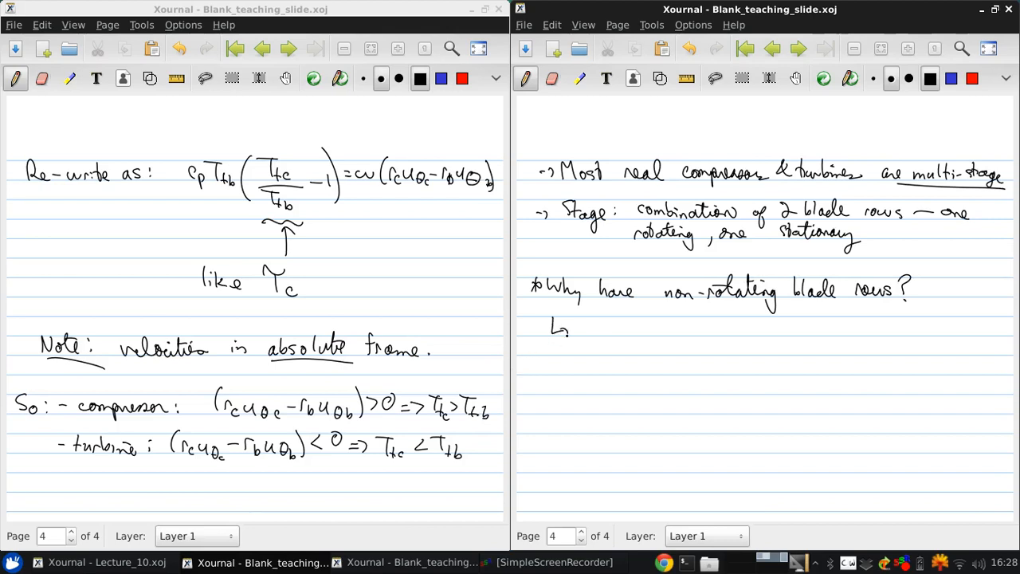
pyautogui.moveTo(582, 327); pyautogui.dragTo(646, 331)
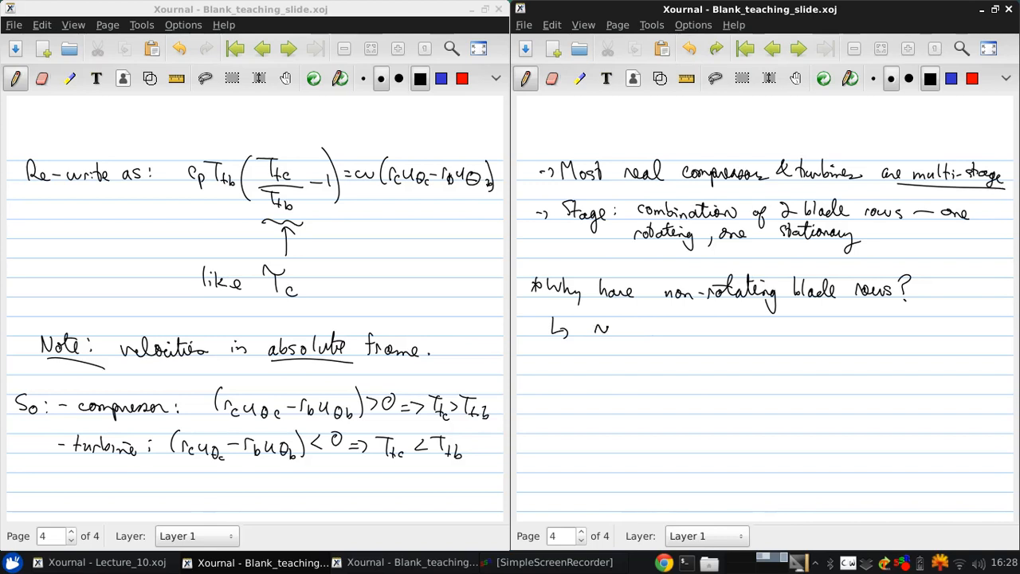
# Step: Write 'recall: purpose of compressor – raise pressure' and underline 'pressure'
pyautogui.write('recall:')
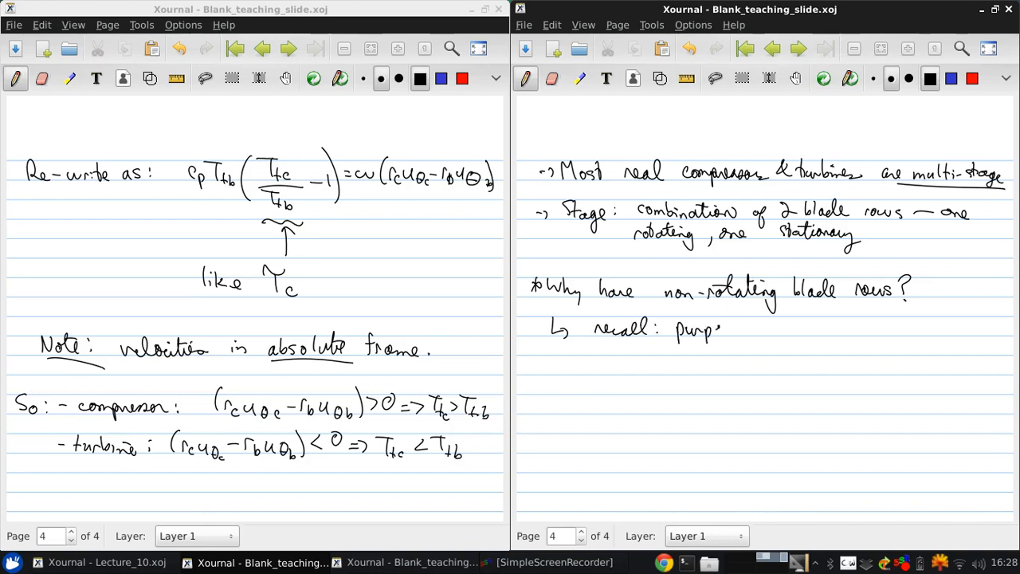
pyautogui.write('purpose of')
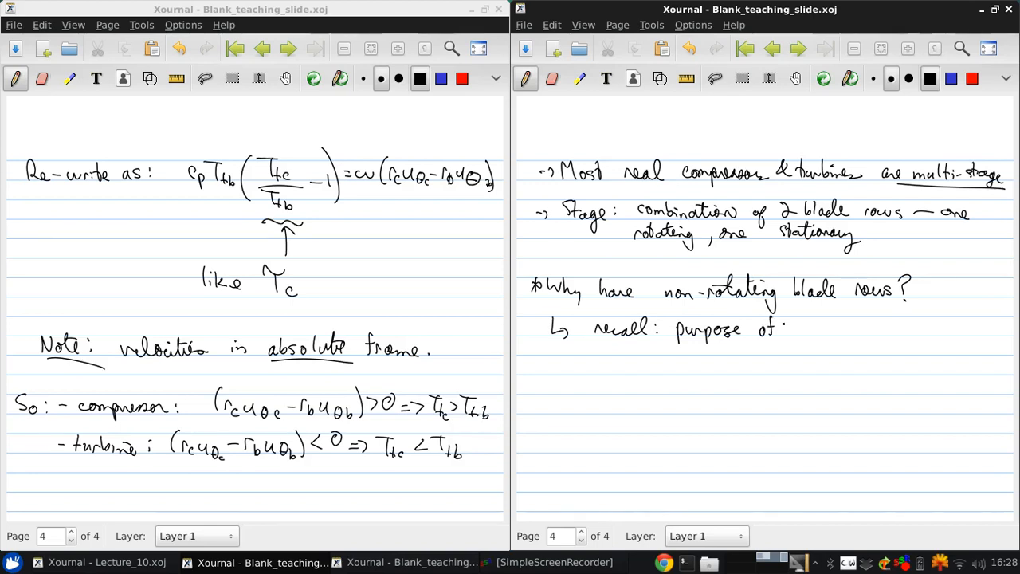
pyautogui.moveTo(785, 331); pyautogui.dragTo(821, 330)
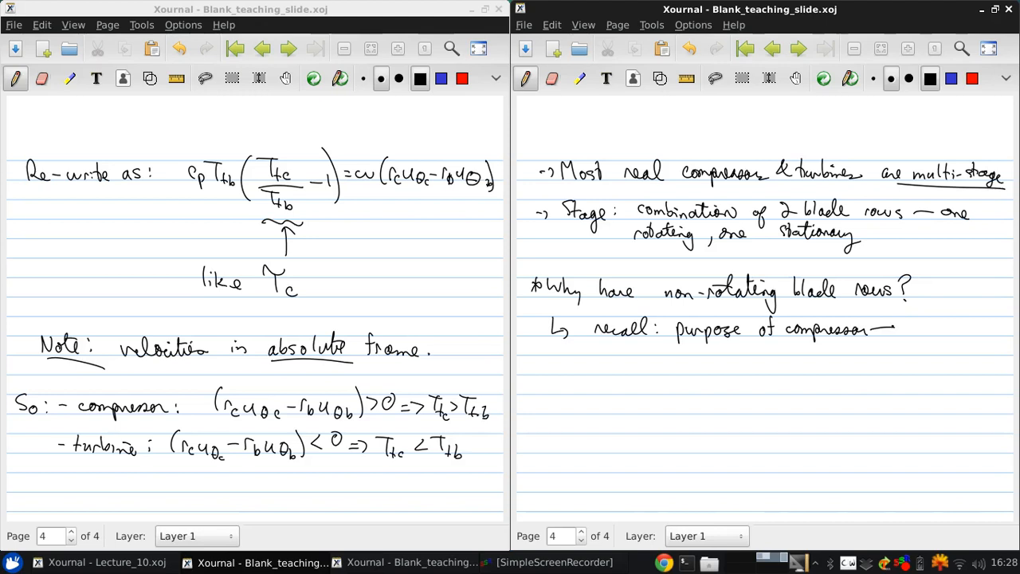
pyautogui.moveTo(901, 329); pyautogui.dragTo(953, 329)
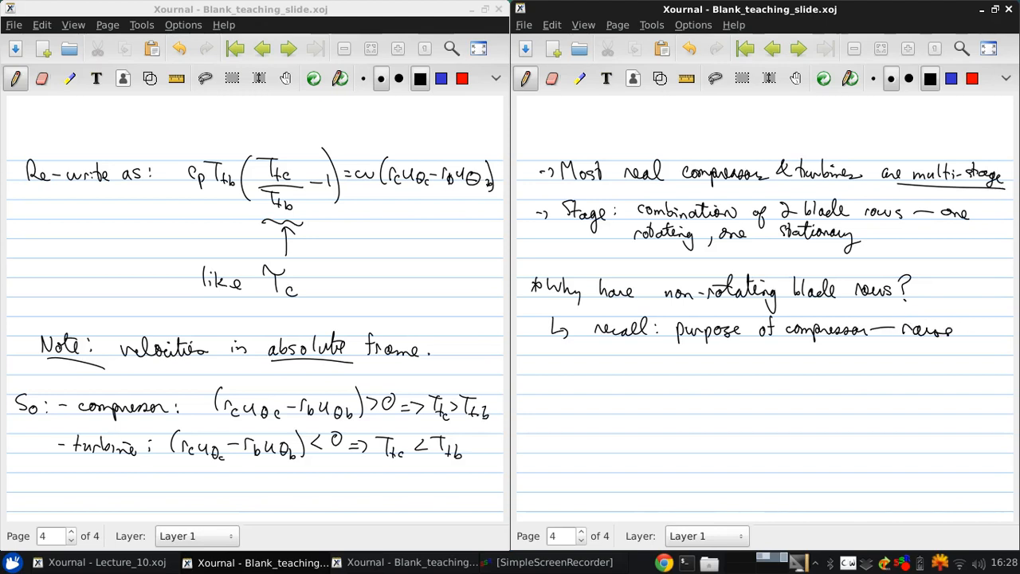
pyautogui.moveTo(687, 343); pyautogui.dragTo(692, 365)
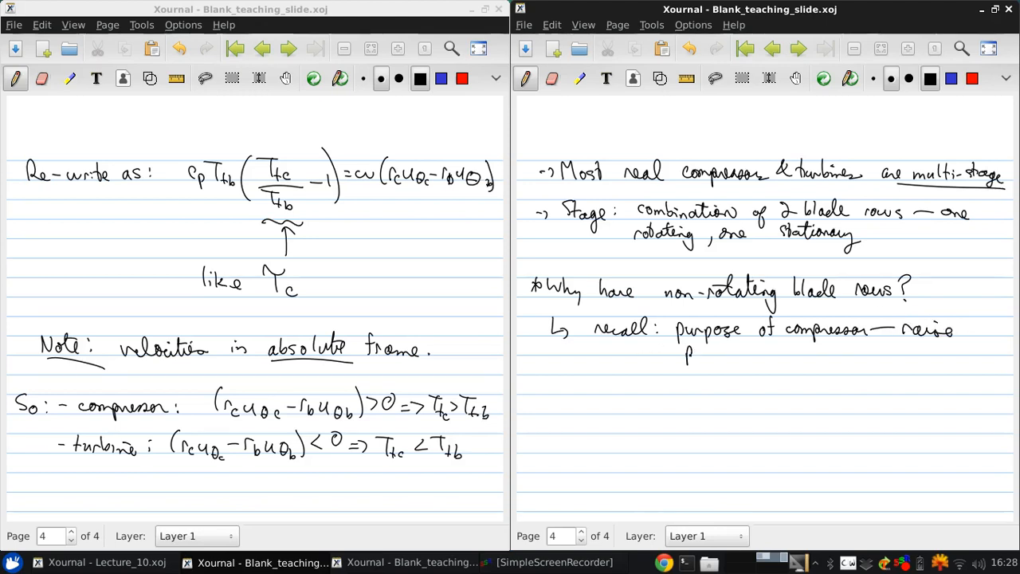
pyautogui.moveTo(686, 354); pyautogui.dragTo(742, 351)
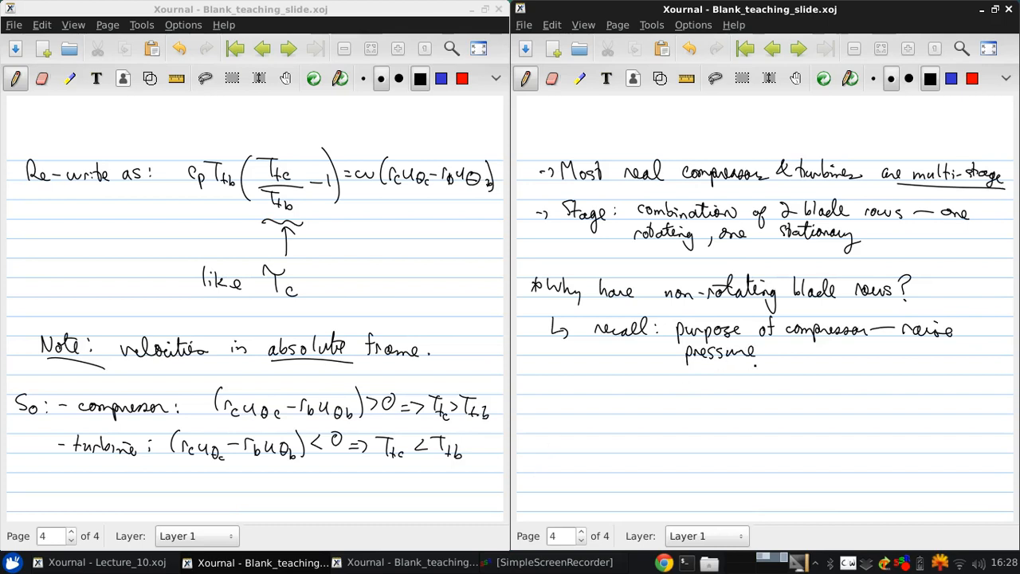
pyautogui.moveTo(689, 365); pyautogui.dragTo(762, 365)
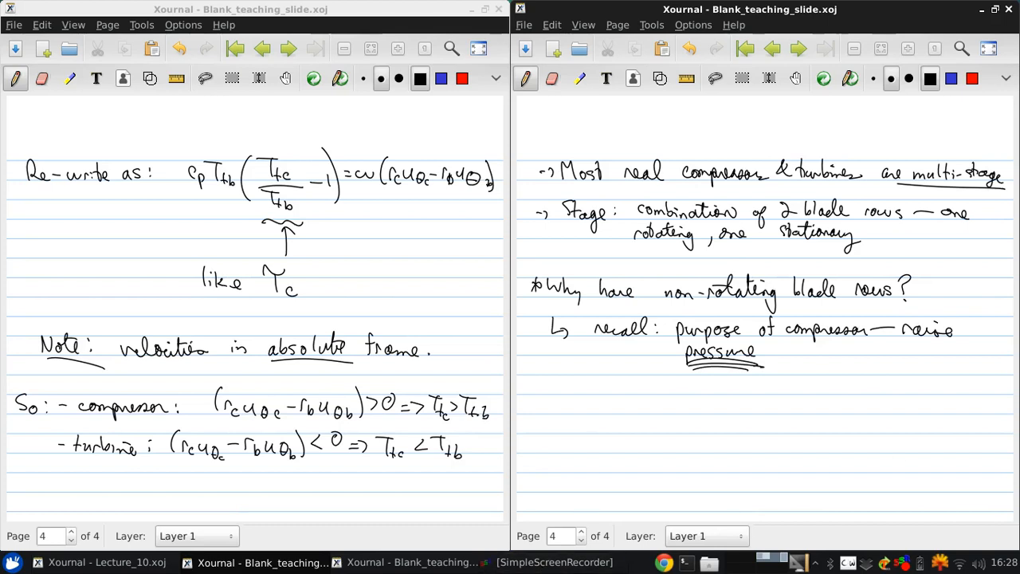
# Step: Start a new point: in a blade row's reference frame, incompressible flow obeys Bernoulli
pyautogui.click(543, 391)
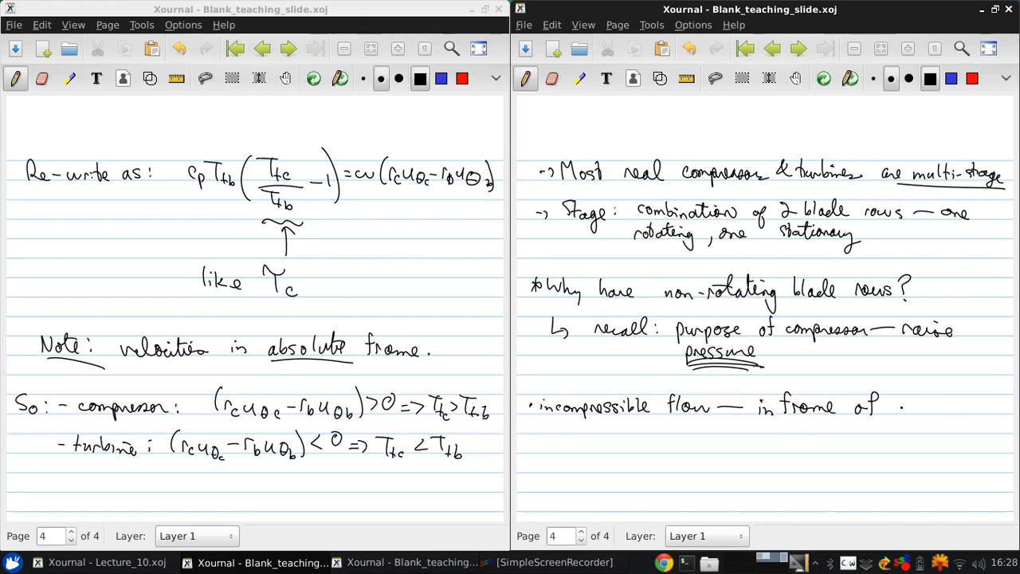
pyautogui.moveTo(877, 406); pyautogui.dragTo(924, 407)
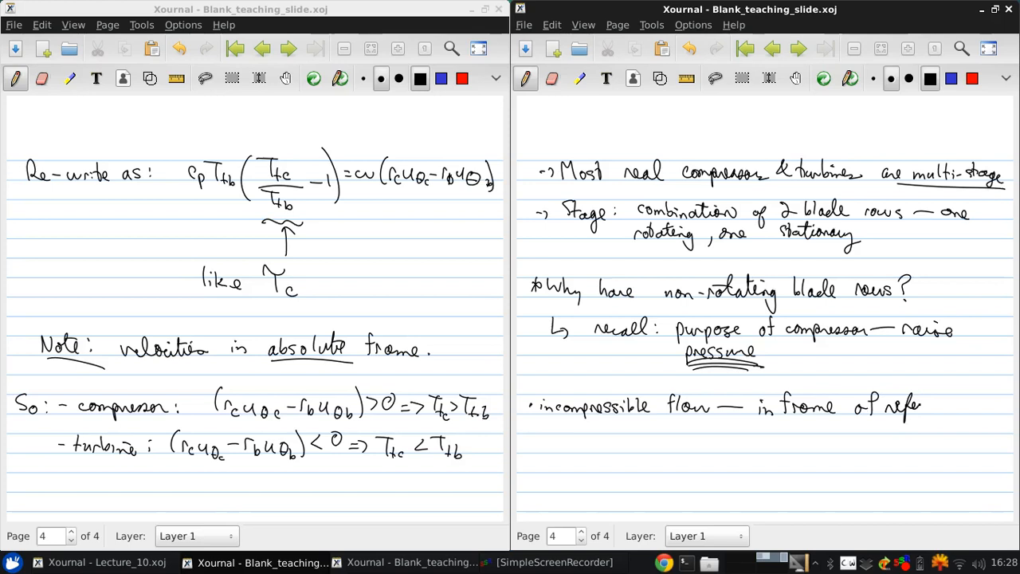
pyautogui.moveTo(925, 408); pyautogui.dragTo(1001, 408)
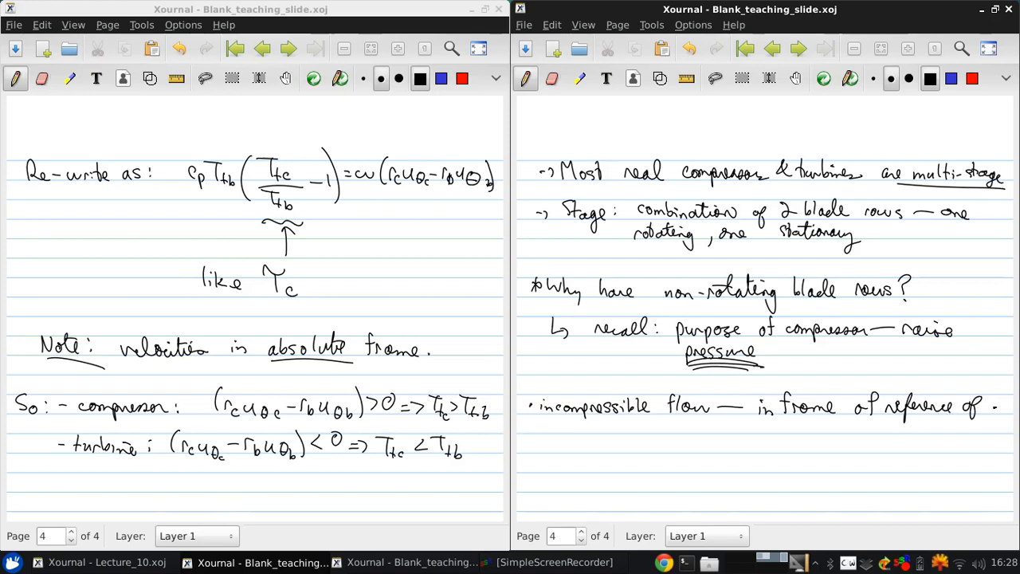
pyautogui.write('bl.')
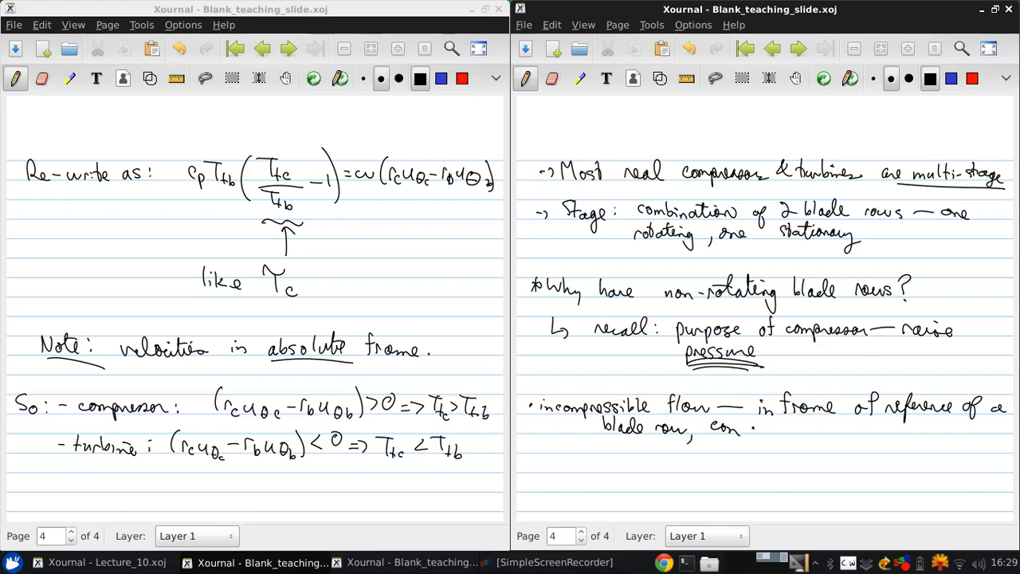
pyautogui.moveTo(754, 435); pyautogui.dragTo(797, 434)
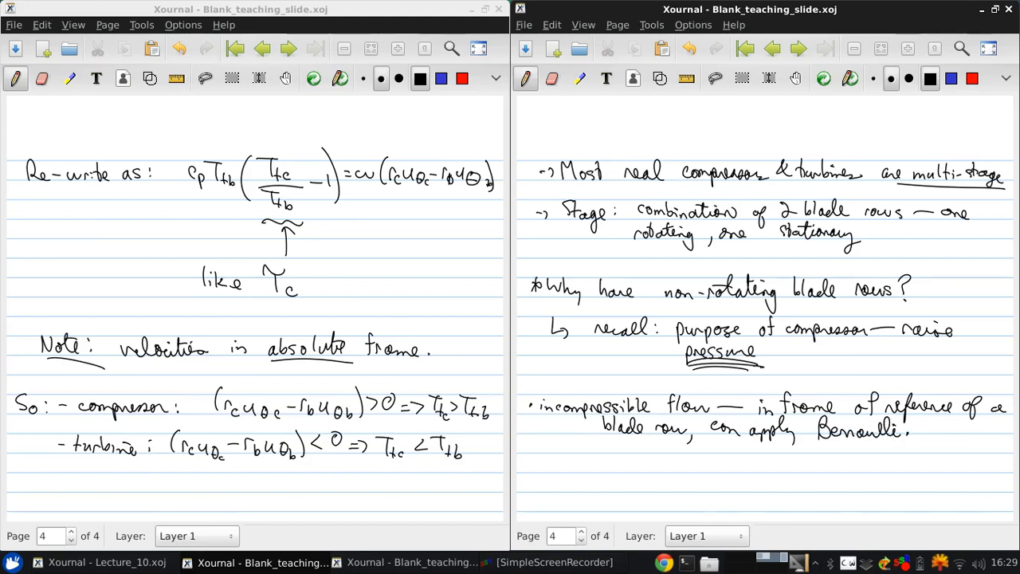
# Step: Write the equation pt = p + ½ρ(ux²+uθ²+ur²) = const
pyautogui.moveTo(600, 482); pyautogui.dragTo(603, 466)
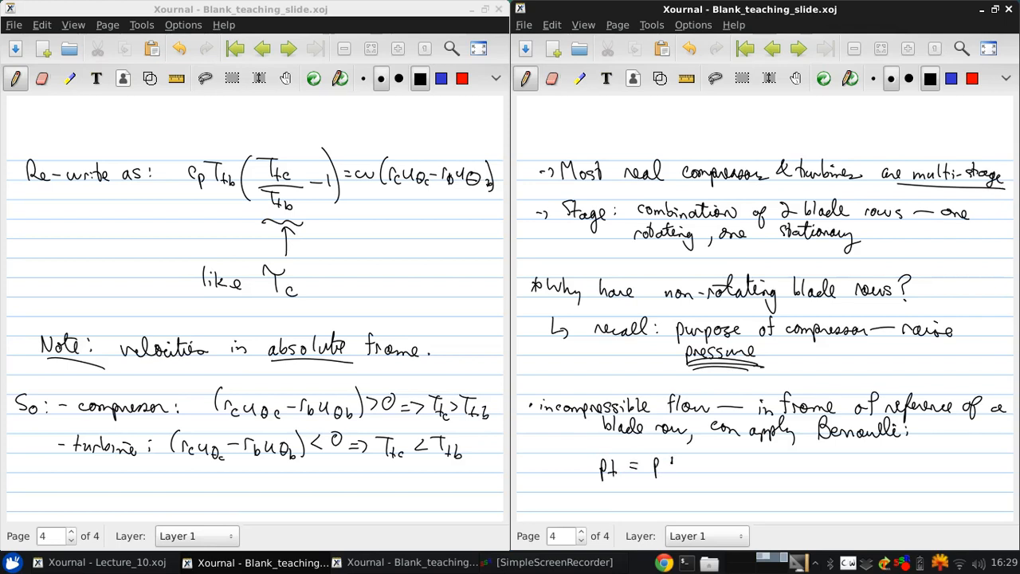
pyautogui.moveTo(670, 466); pyautogui.dragTo(726, 474)
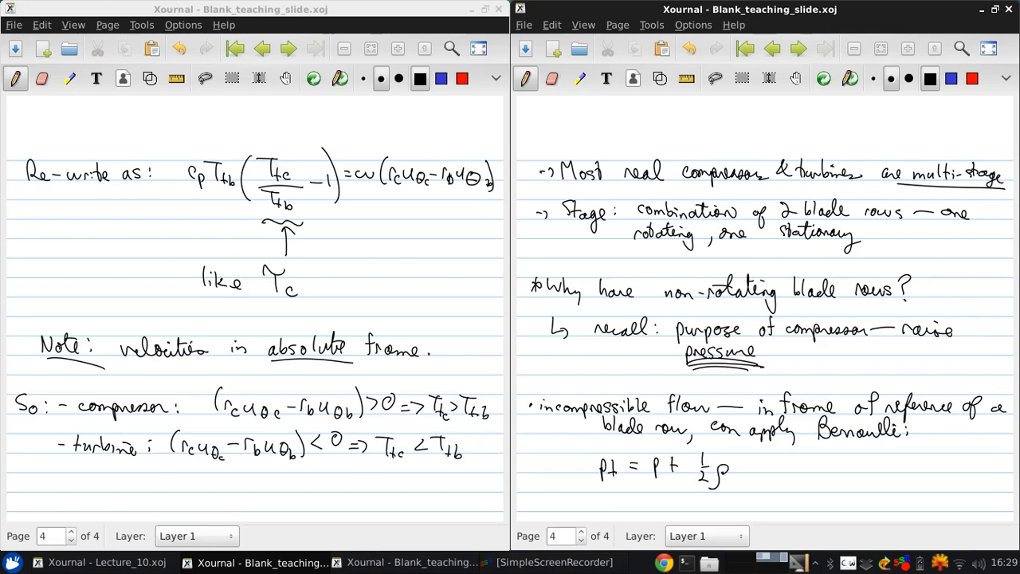
pyautogui.moveTo(730, 470); pyautogui.dragTo(761, 475)
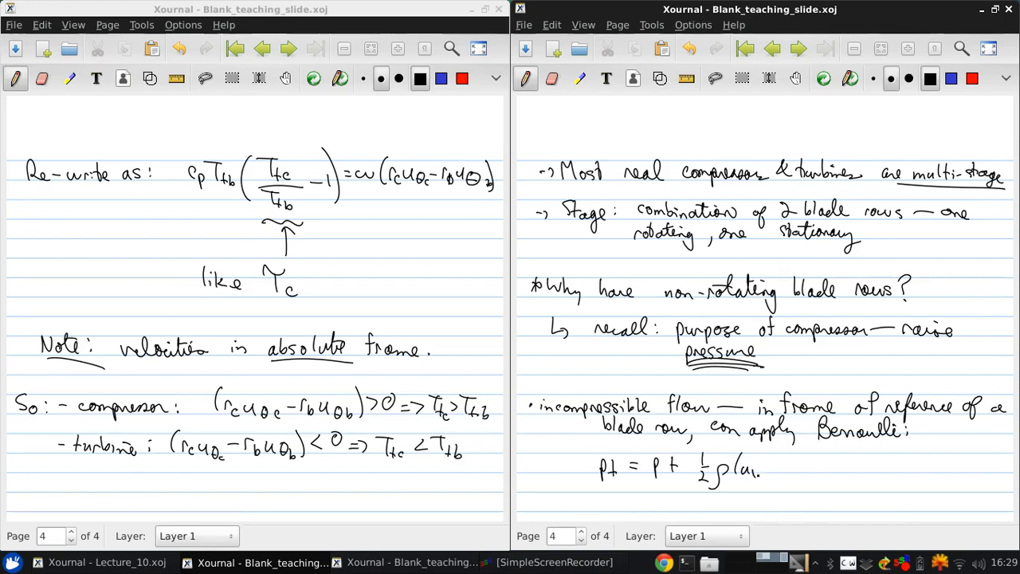
pyautogui.write('²+uθ²+ur²) = const.')
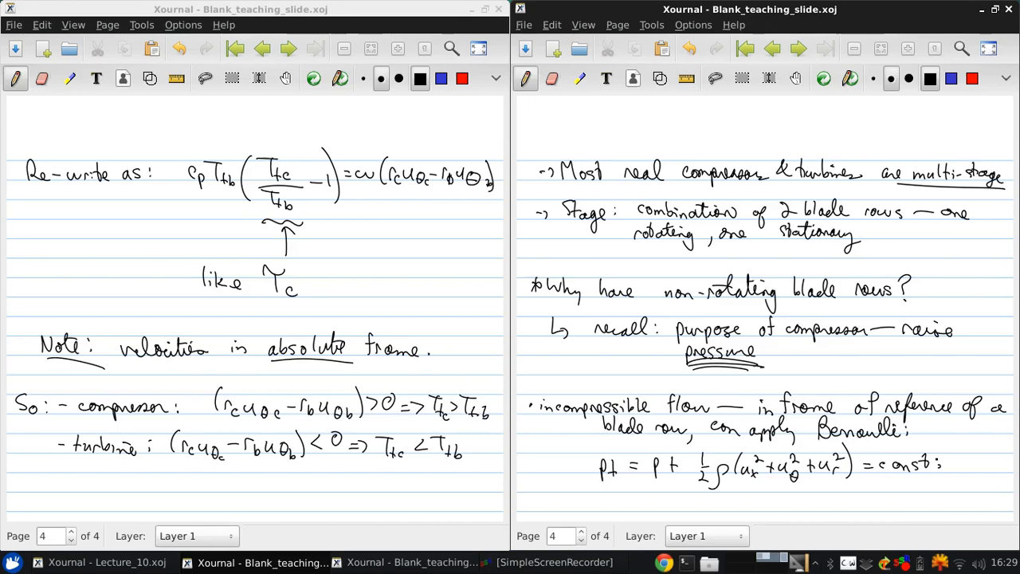
pyautogui.moveTo(756, 20)
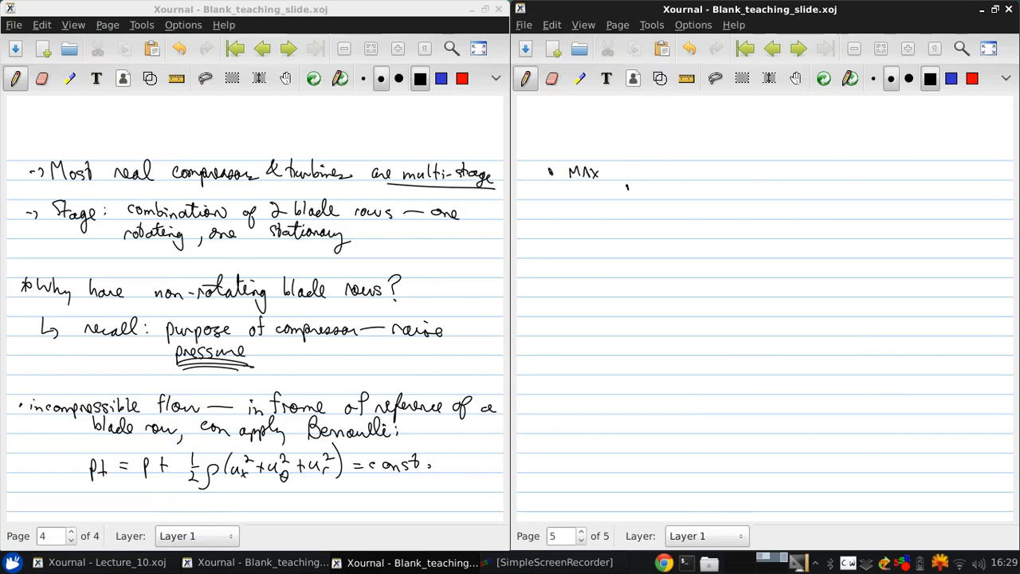
# Step: Write 'MAX p ⇒ min |u|', eliminate swirl (uθ), and note this is the stator's role
pyautogui.moveTo(622, 179); pyautogui.dragTo(701, 176)
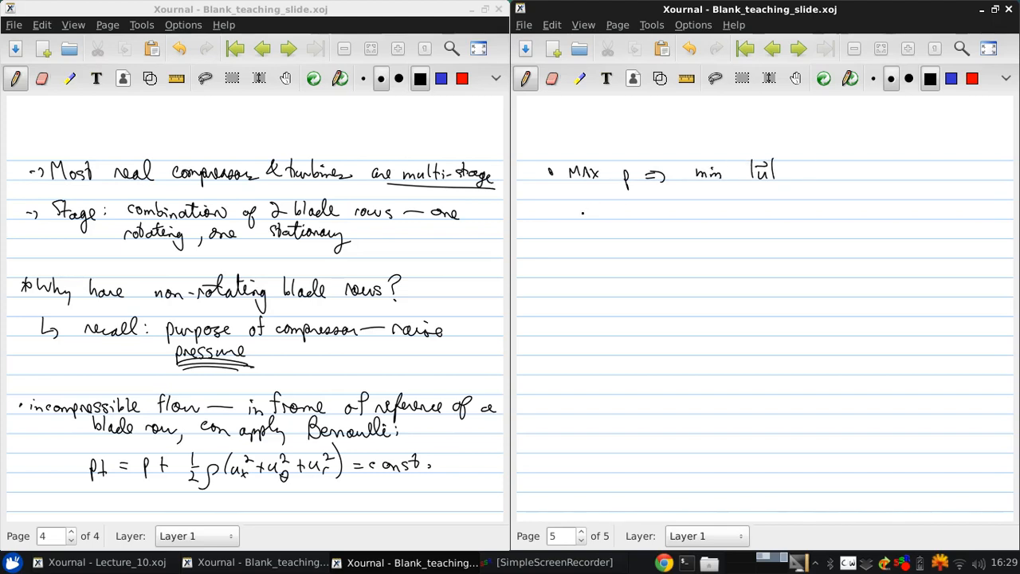
pyautogui.moveTo(586, 211); pyautogui.dragTo(646, 215)
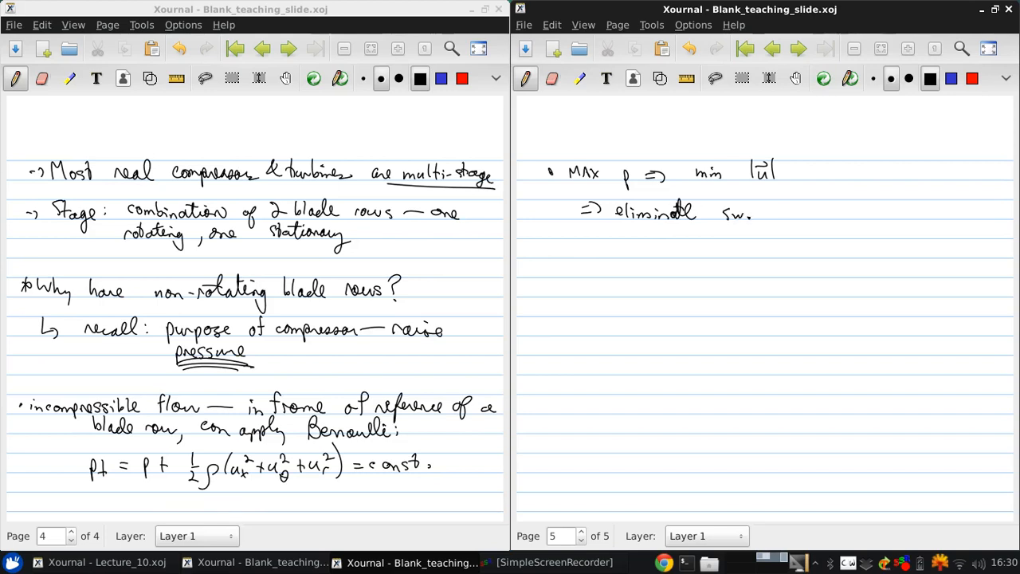
pyautogui.moveTo(749, 215); pyautogui.dragTo(821, 216)
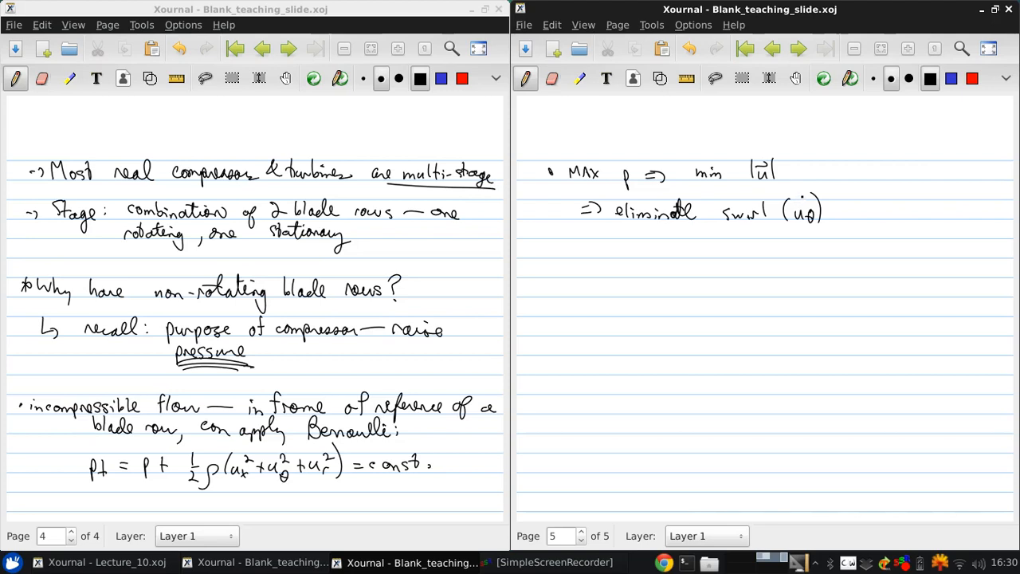
pyautogui.moveTo(622, 239); pyautogui.dragTo(646, 259)
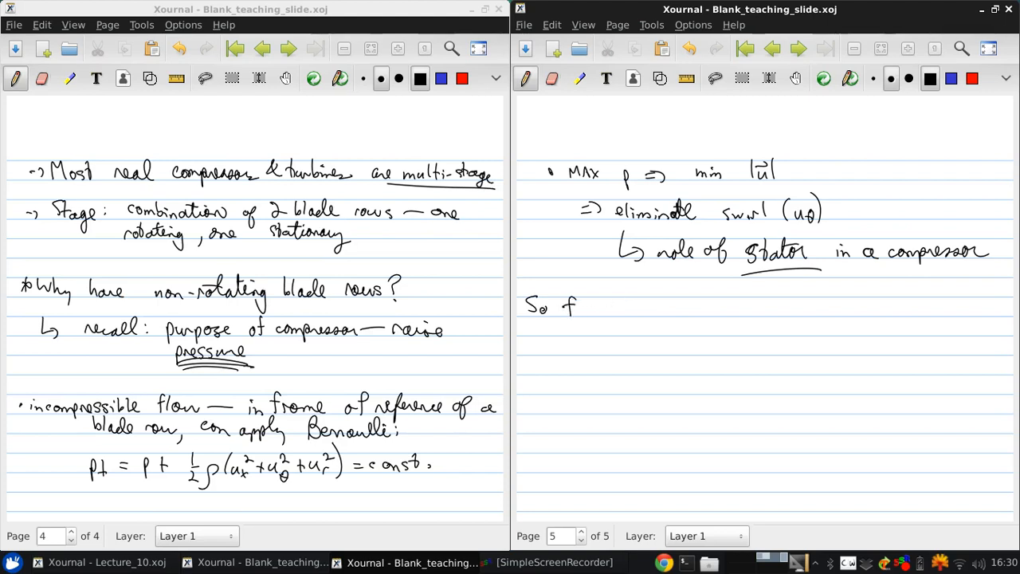
# Step: Write 'So for a compressor:' rotor increases uθ, stator removes it, leading to increased pressure
pyautogui.moveTo(582, 309); pyautogui.dragTo(650, 311)
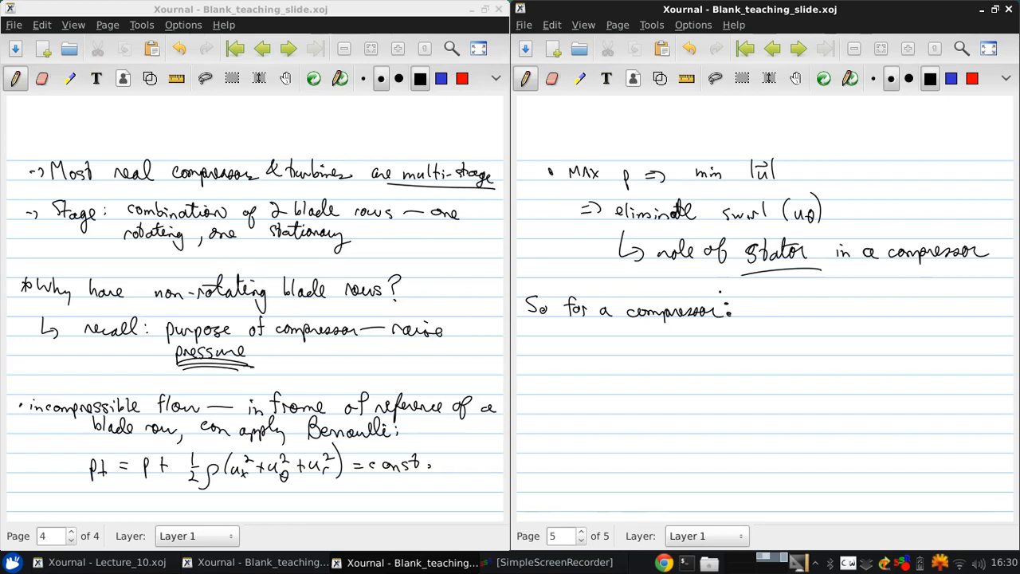
pyautogui.moveTo(570, 351); pyautogui.dragTo(594, 359)
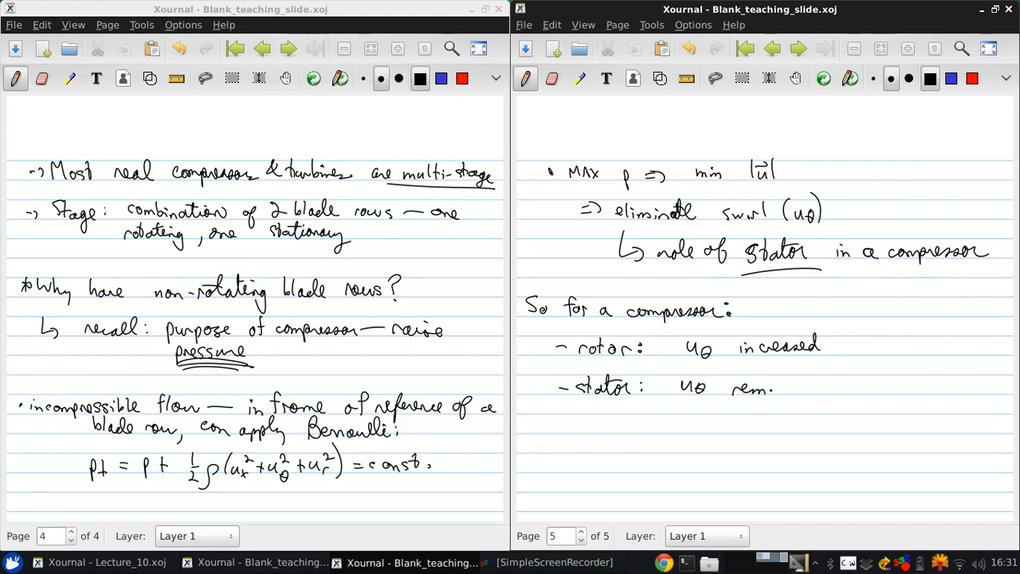
pyautogui.write('removed')
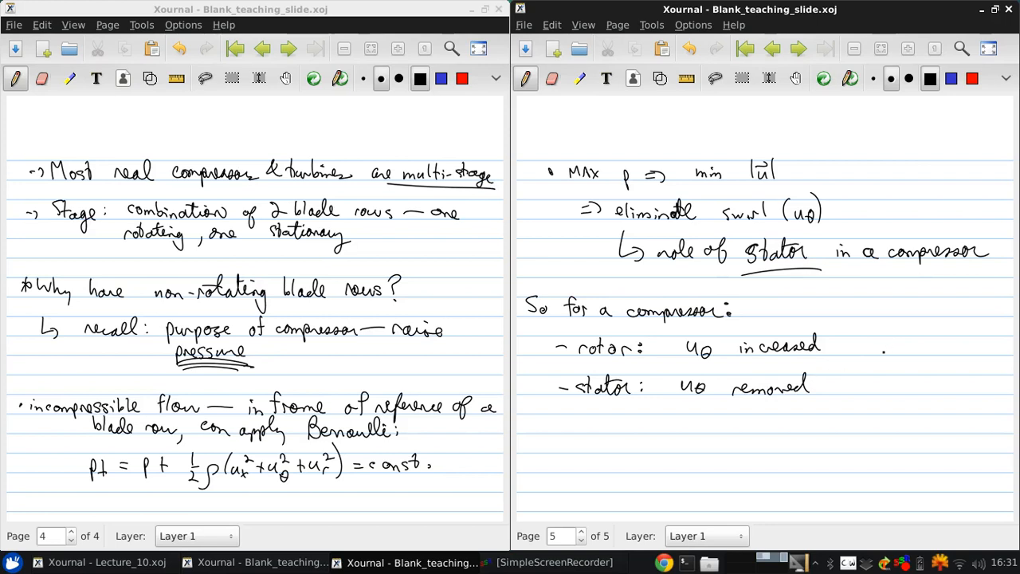
pyautogui.moveTo(813, 391); pyautogui.dragTo(873, 391)
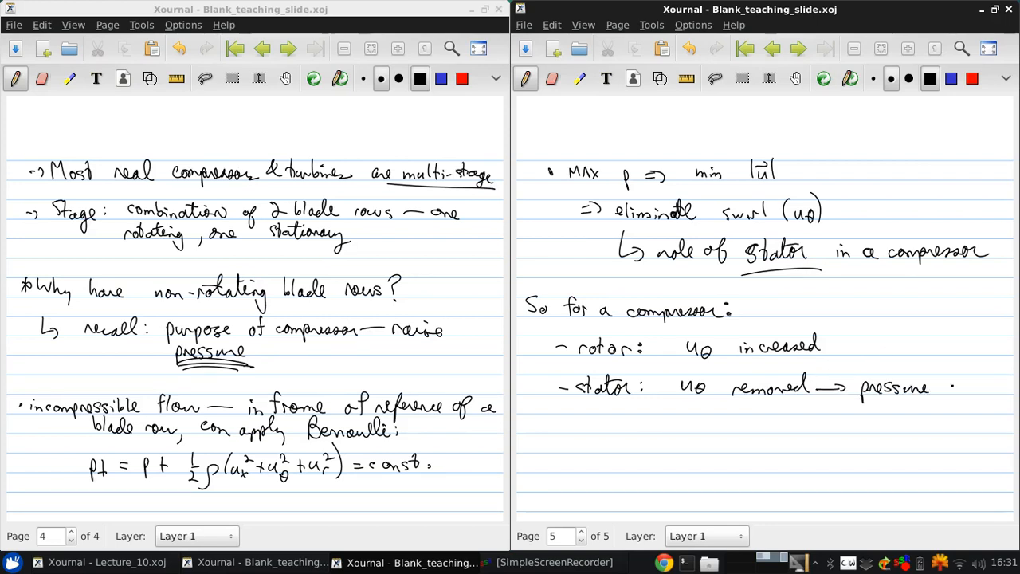
pyautogui.write('increa')
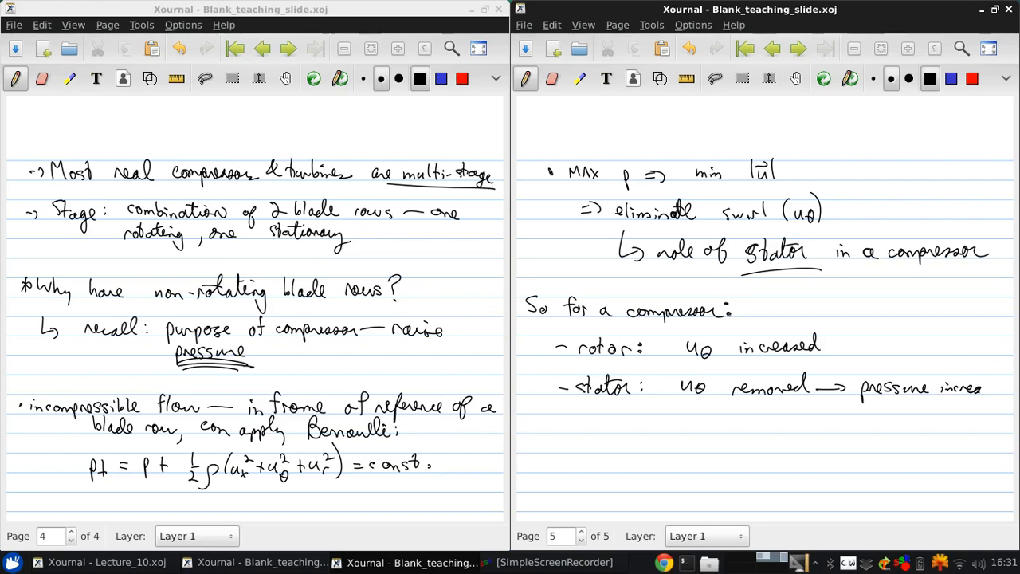